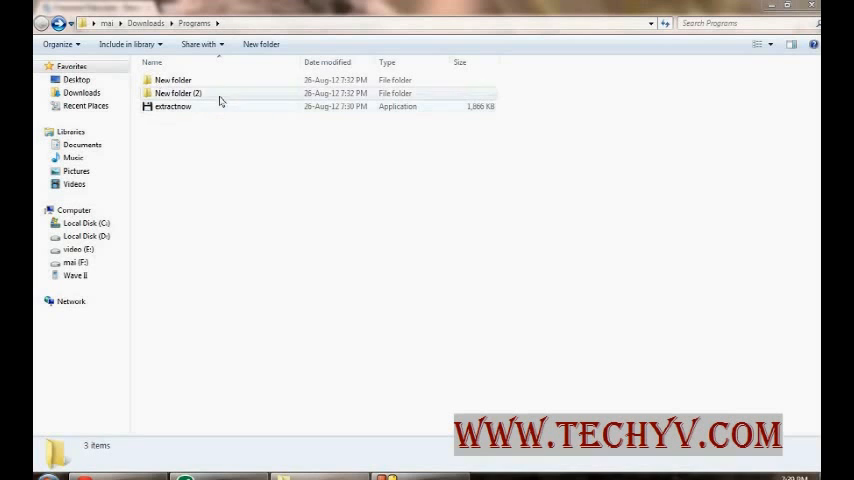
- Launch ExtractNow from the Programs folder in Windows Explorer
{"action": "right_click", "coordinate": [195, 106]}
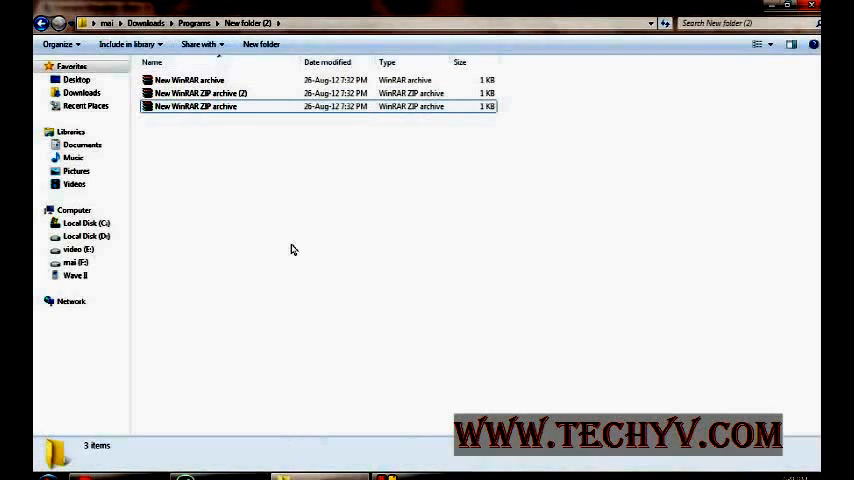
{"action": "mouse_move", "coordinate": [204, 213]}
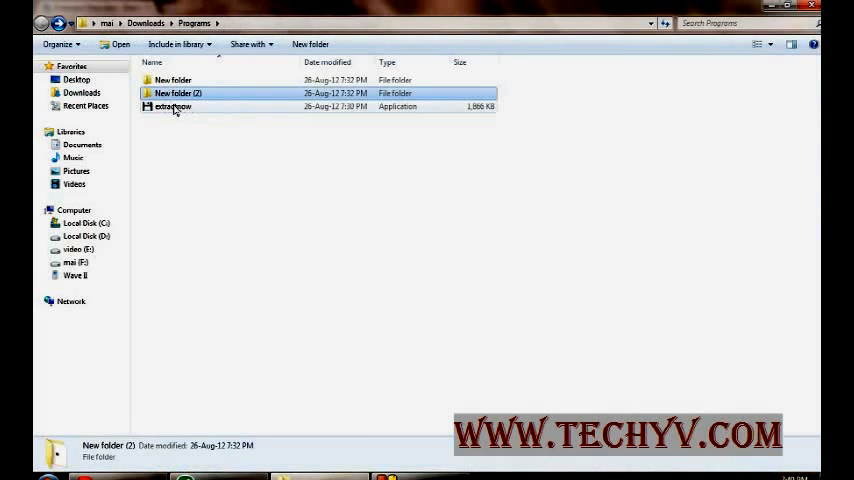
{"action": "left_click", "coordinate": [173, 107]}
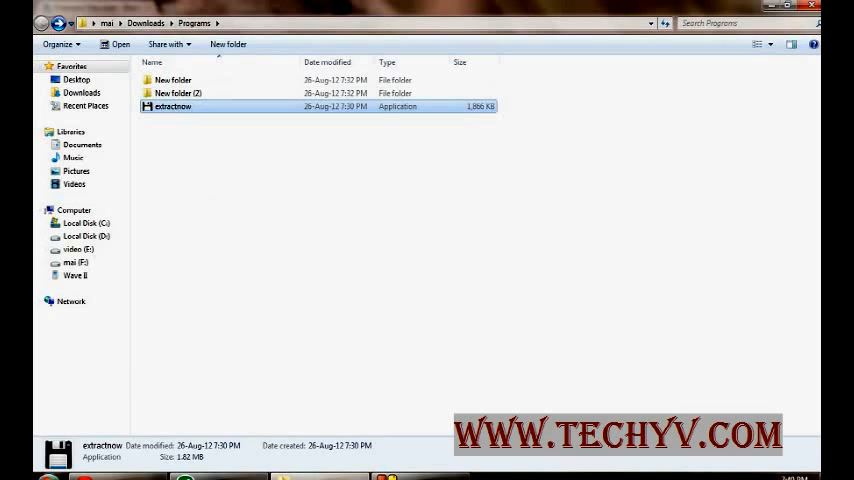
{"action": "double_click", "coordinate": [170, 106]}
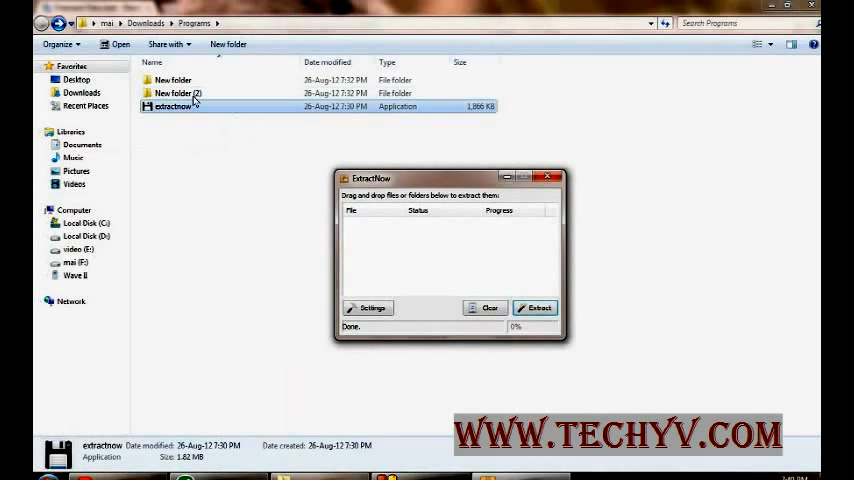
- Queue the three WinRAR archives from New folder (2) and start extraction
{"action": "double_click", "coordinate": [178, 93]}
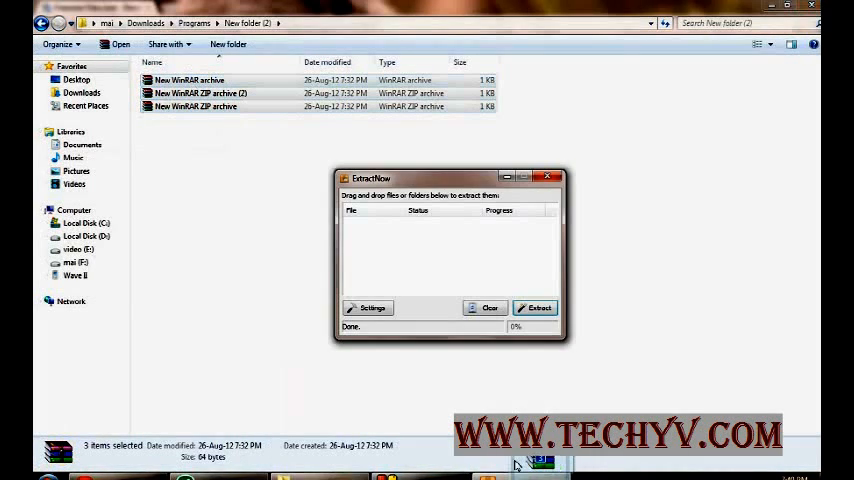
{"action": "left_click", "coordinate": [535, 307]}
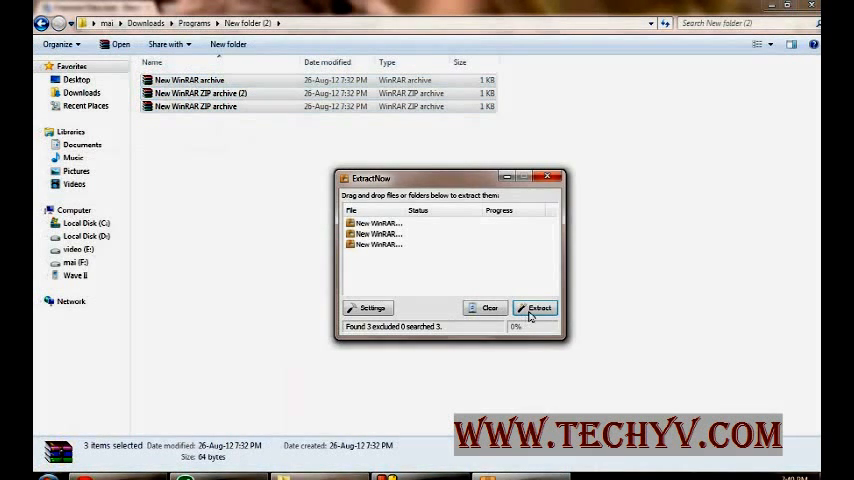
{"action": "left_click", "coordinate": [535, 307]}
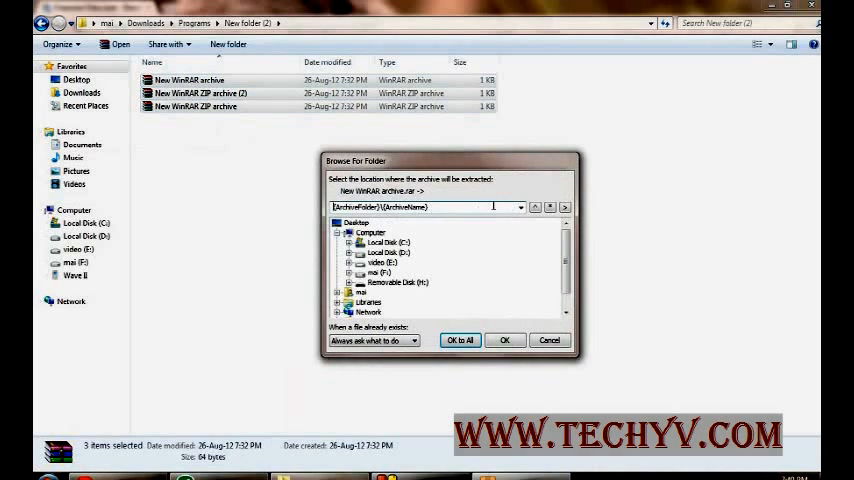
- Cancel the extraction at the destination prompt and clear the archive list
{"action": "triple_click", "coordinate": [420, 207]}
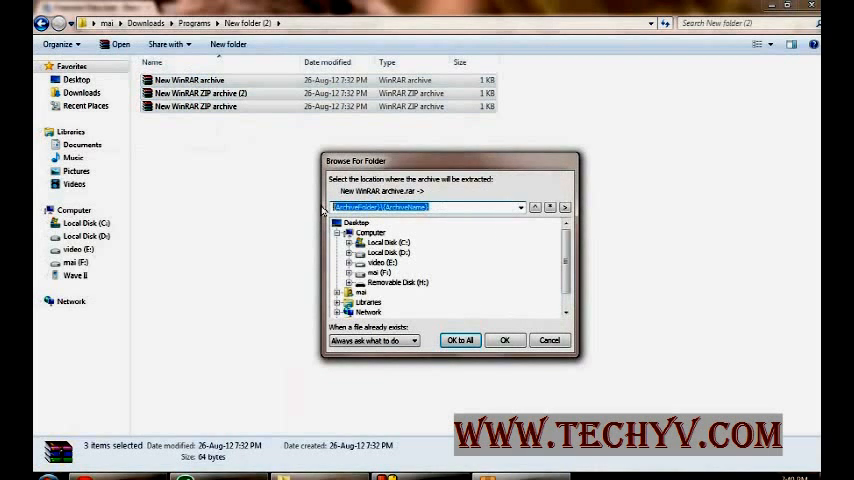
{"action": "mouse_move", "coordinate": [457, 357]}
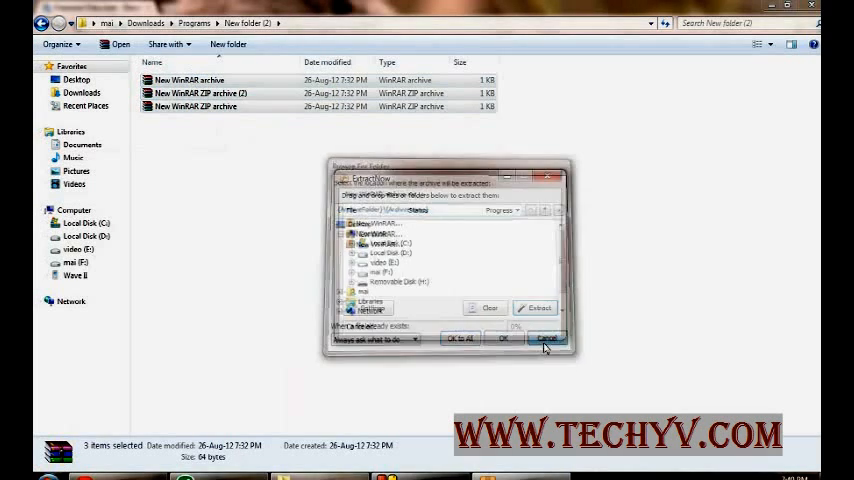
{"action": "left_click", "coordinate": [547, 338]}
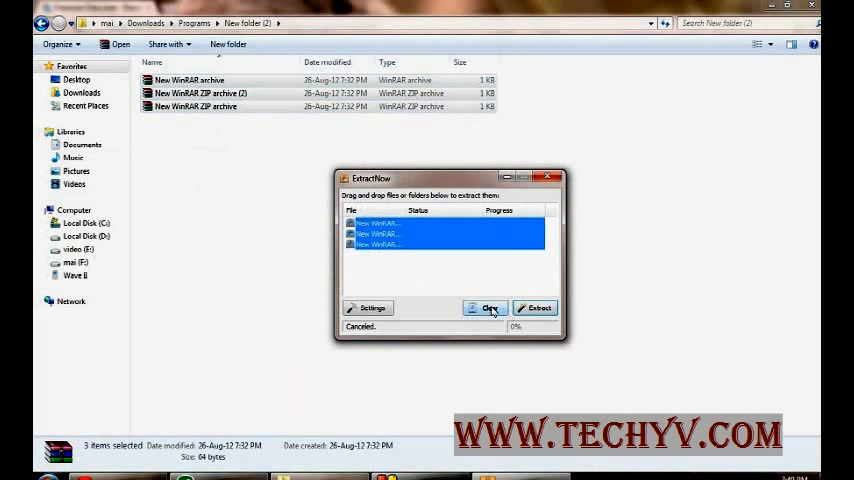
{"action": "left_click", "coordinate": [486, 307]}
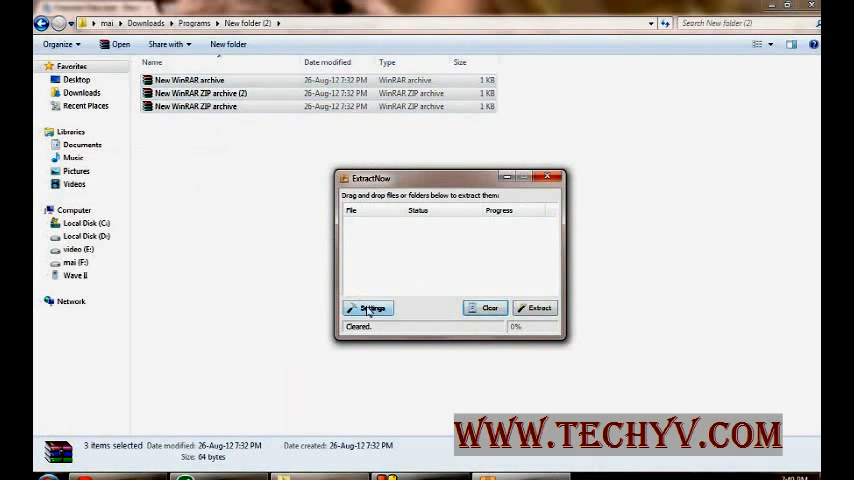
- Review the General settings of ExtractNow
{"action": "left_click", "coordinate": [368, 308]}
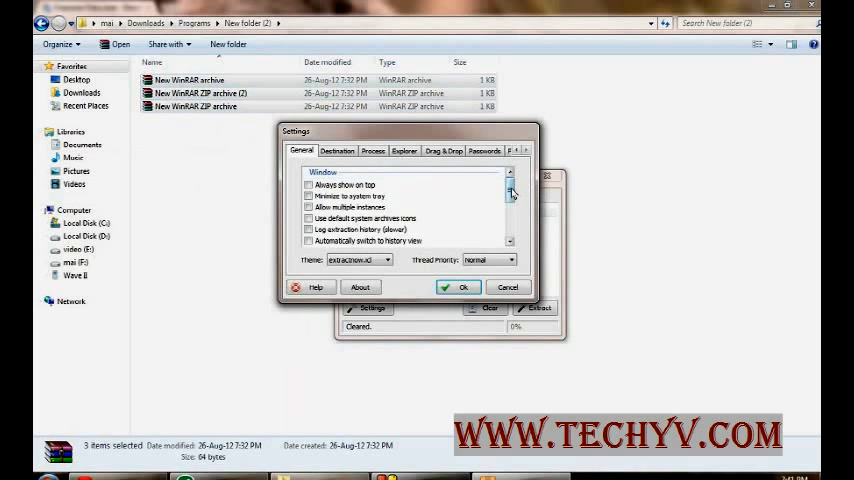
{"action": "scroll", "scroll_direction": "down", "scroll_amount": 3}
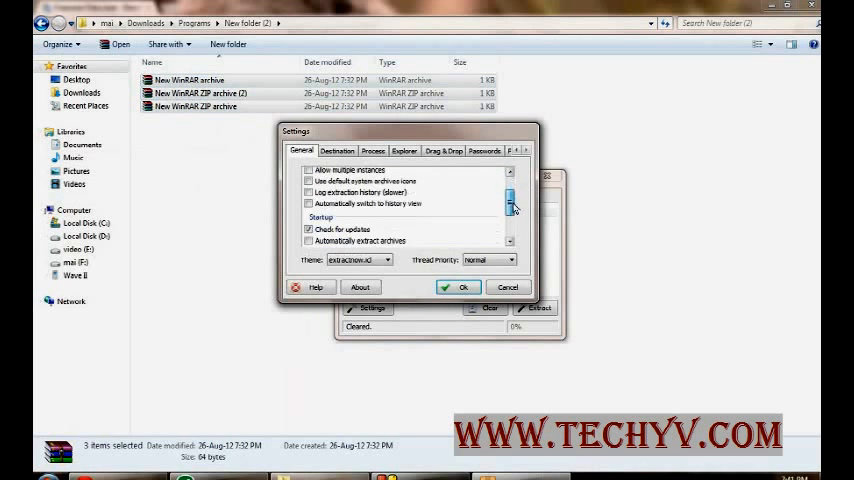
{"action": "scroll", "scroll_direction": "down", "scroll_amount": 3}
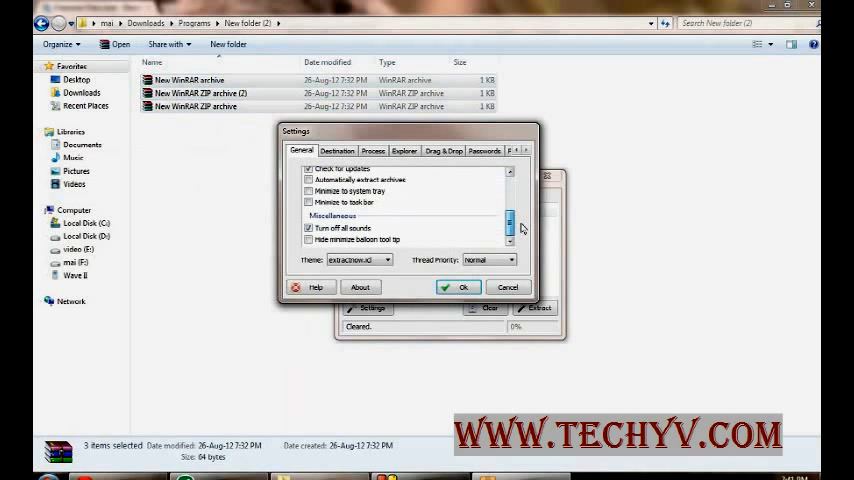
{"action": "scroll", "scroll_direction": "up", "scroll_amount": 3}
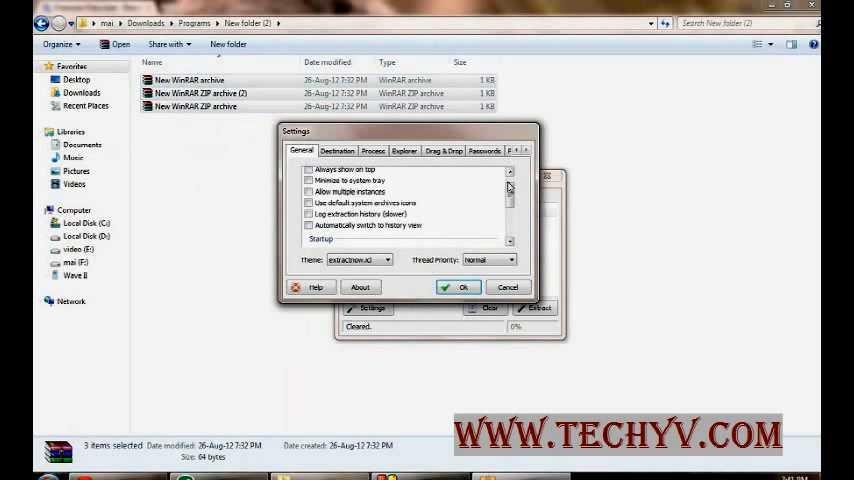
- On Destination, keep 'Always ask where to extract' and 'Always ask what to do' for existing files
{"action": "left_click", "coordinate": [337, 150]}
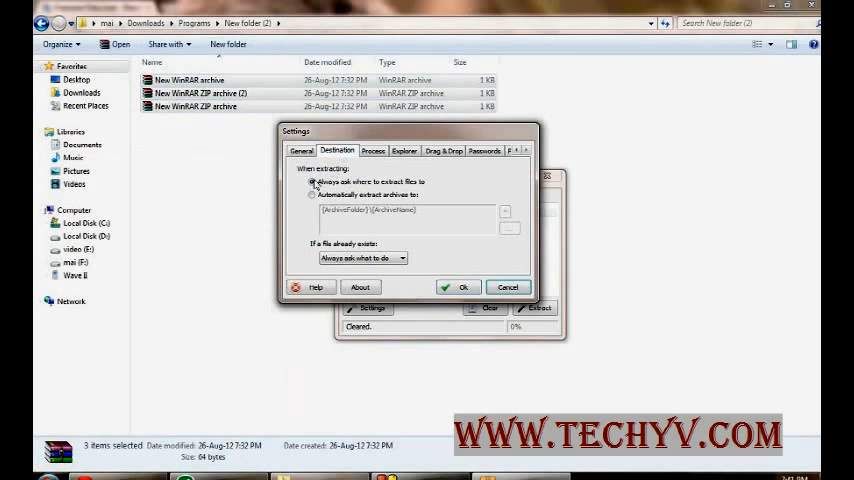
{"action": "left_click", "coordinate": [312, 194]}
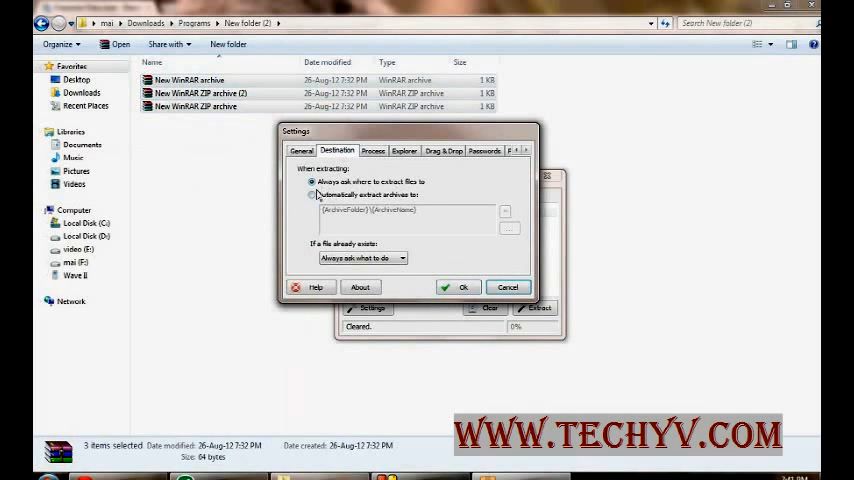
{"action": "left_click", "coordinate": [312, 194]}
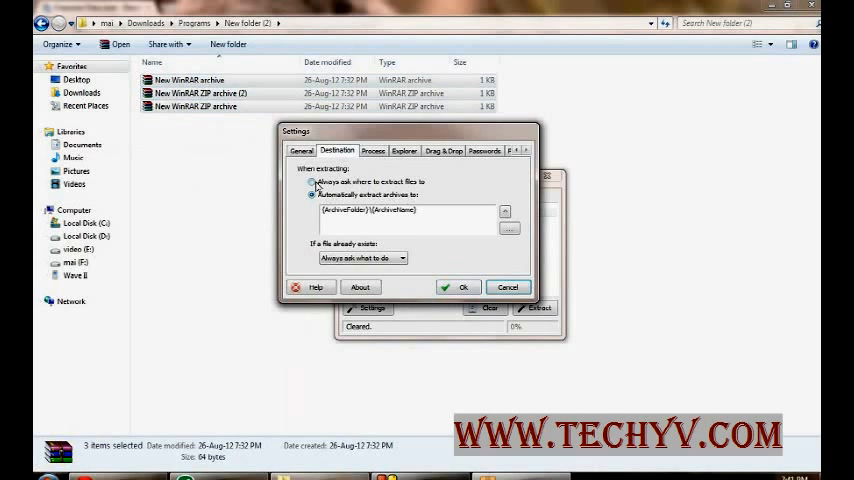
{"action": "left_click", "coordinate": [312, 181]}
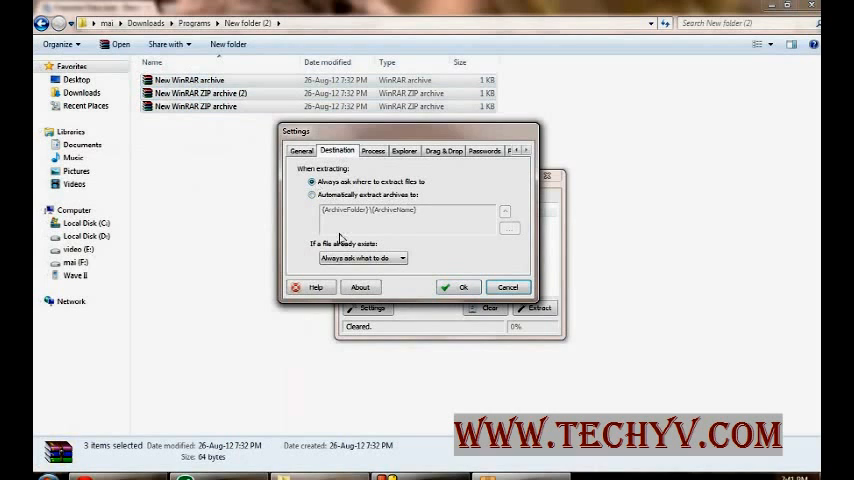
{"action": "left_click", "coordinate": [401, 258]}
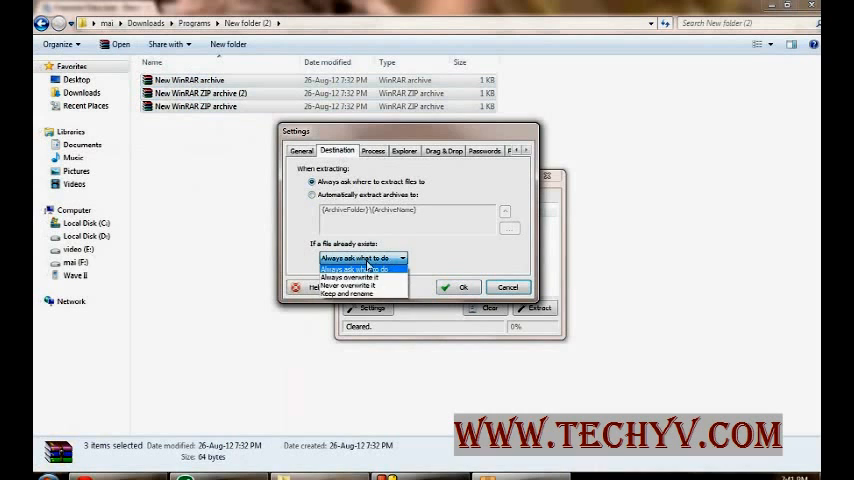
{"action": "left_click", "coordinate": [360, 268]}
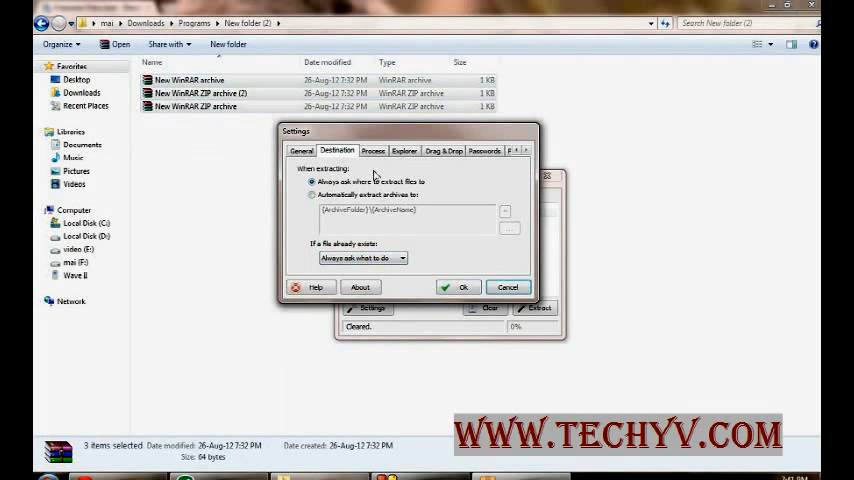
- Review the Process options from archive recursion down to Cleanup, leaving all unchecked
{"action": "left_click", "coordinate": [372, 150]}
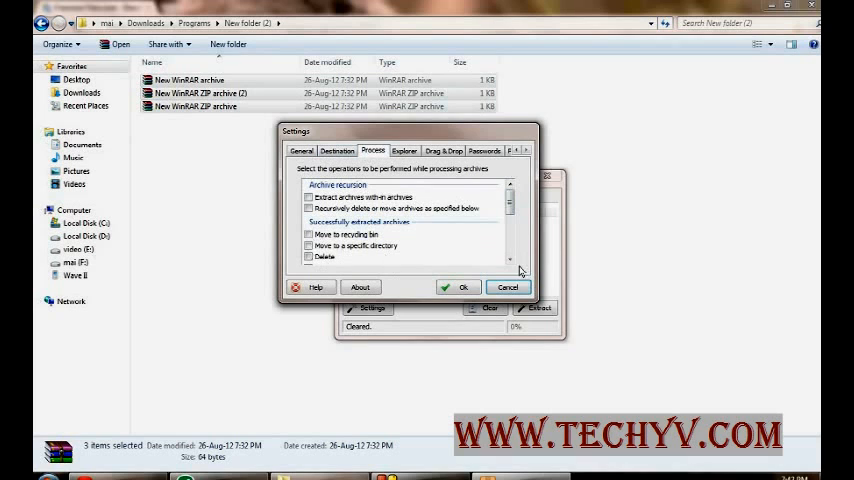
{"action": "scroll", "scroll_direction": "down", "scroll_amount": 3}
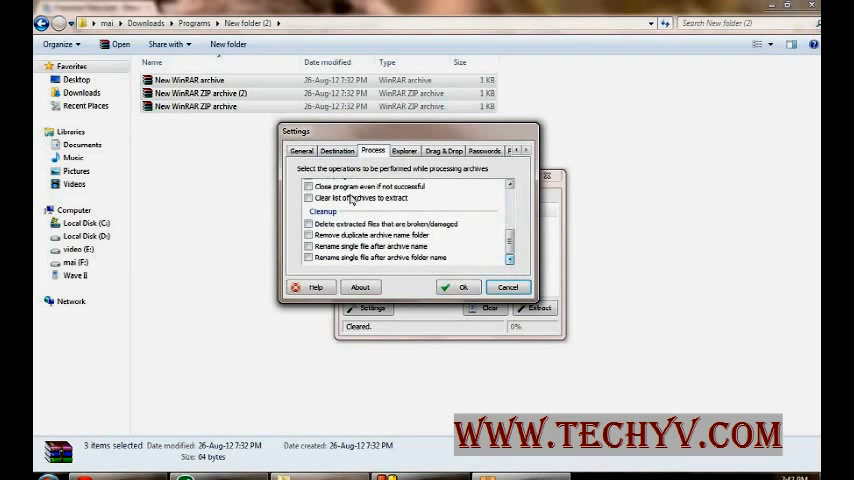
- Tour the Explorer, Drag & Drop and Passwords settings, ending on the Files exclusion mask
{"action": "left_click", "coordinate": [404, 150]}
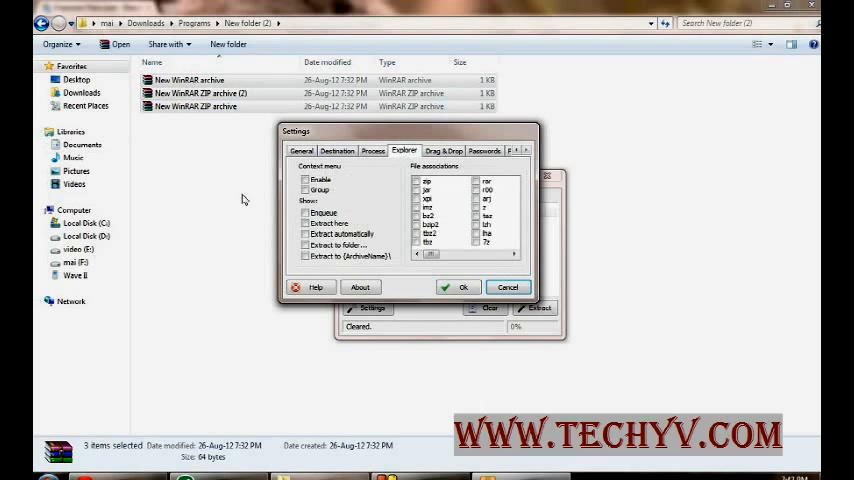
{"action": "mouse_move", "coordinate": [433, 180]}
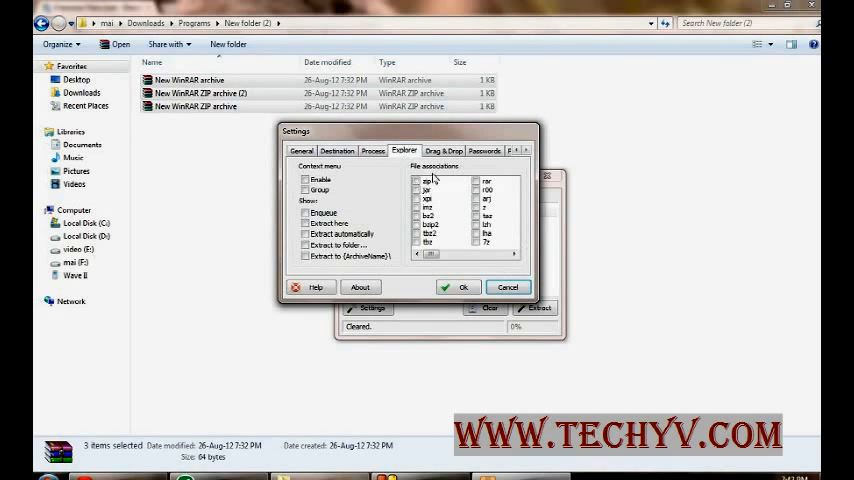
{"action": "mouse_move", "coordinate": [340, 186]}
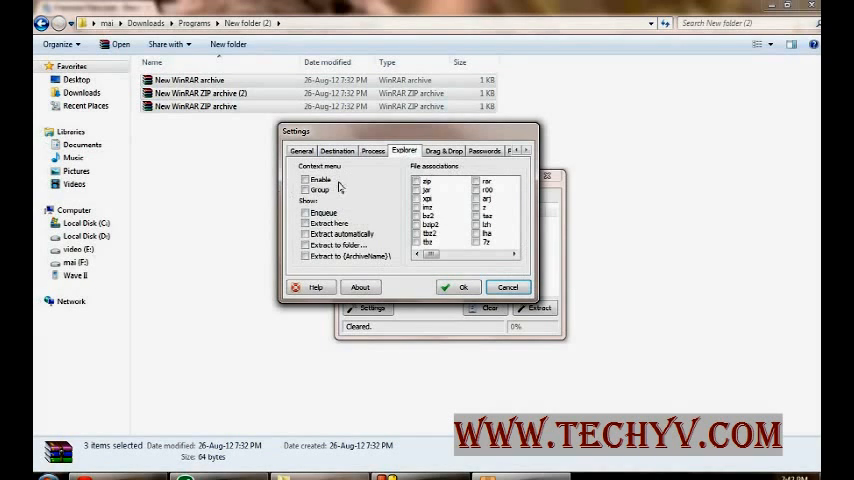
{"action": "left_click", "coordinate": [444, 150]}
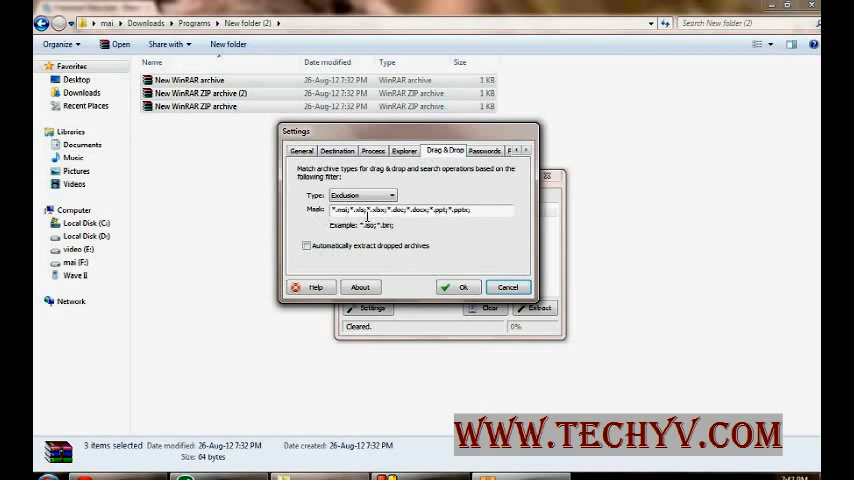
{"action": "triple_click", "coordinate": [420, 210]}
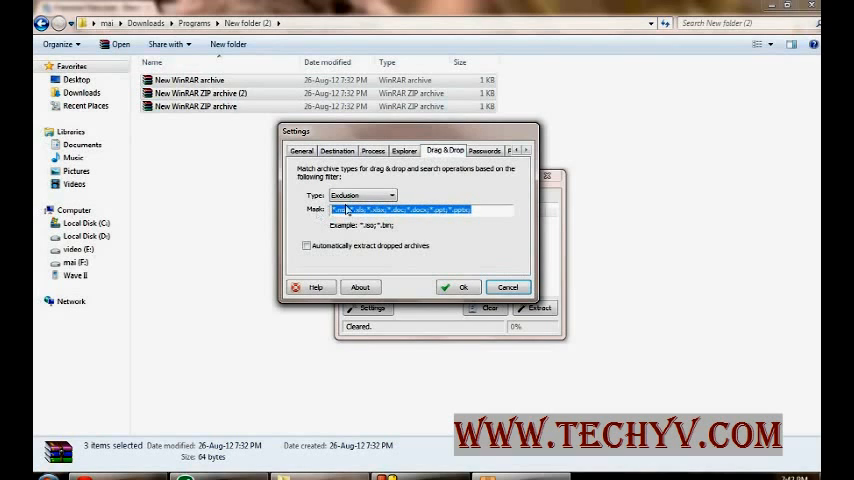
{"action": "left_click", "coordinate": [485, 151]}
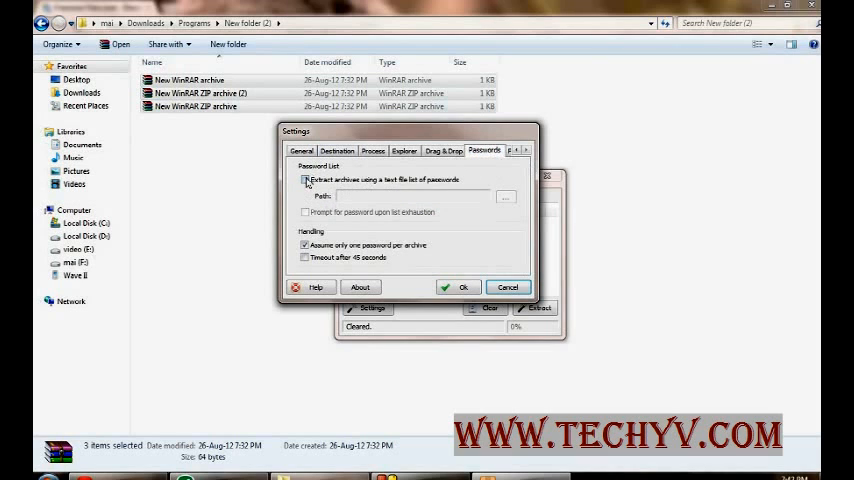
{"action": "left_click", "coordinate": [305, 179]}
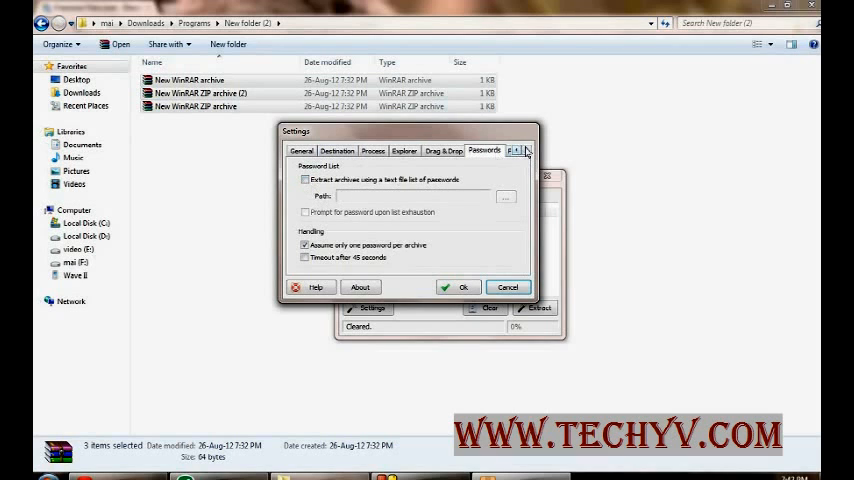
{"action": "left_click", "coordinate": [485, 150]}
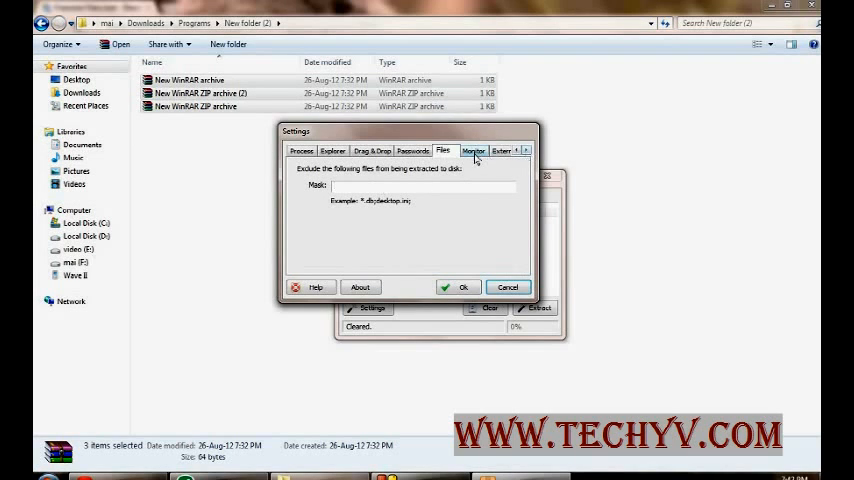
- Review the Monitor and External settings before returning to the main window
{"action": "left_click", "coordinate": [472, 150]}
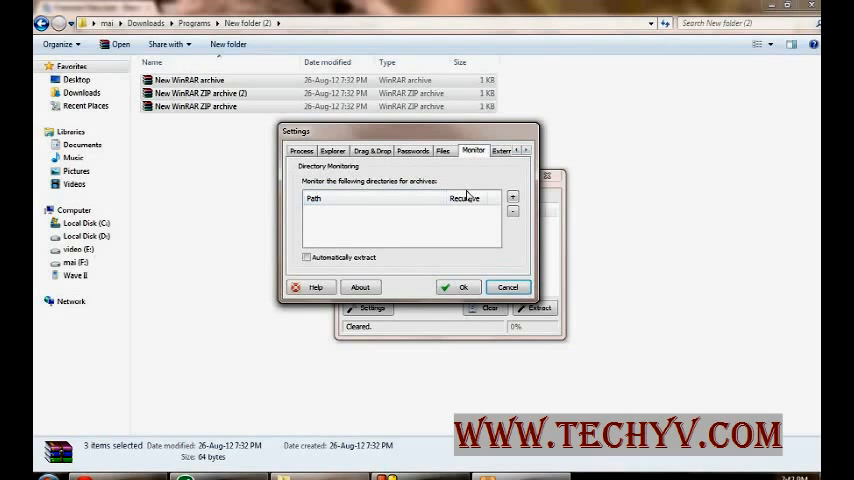
{"action": "mouse_move", "coordinate": [358, 228]}
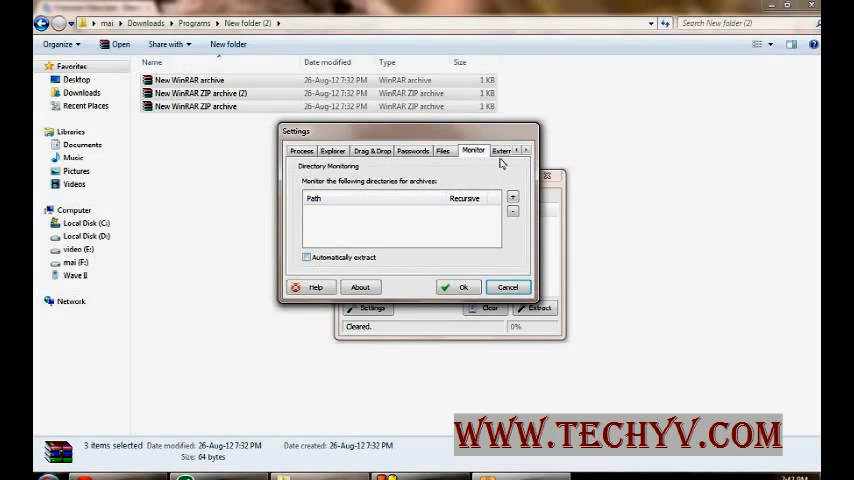
{"action": "left_click", "coordinate": [502, 150]}
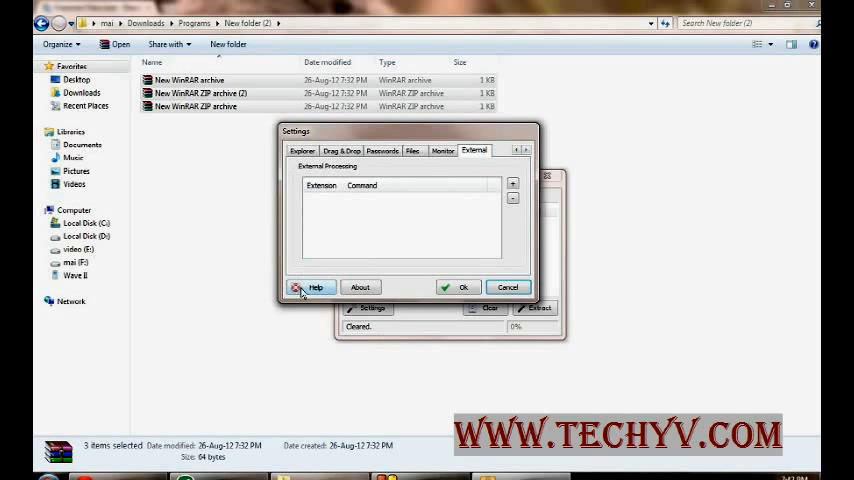
{"action": "mouse_move", "coordinate": [490, 292]}
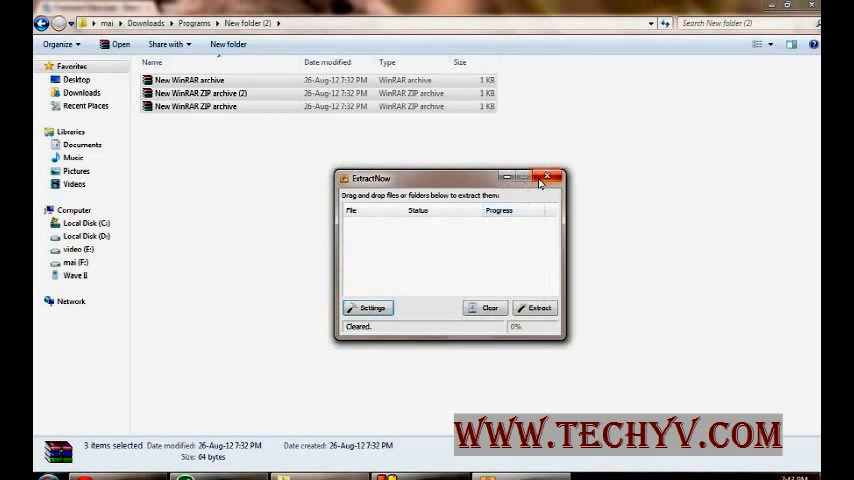
{"action": "mouse_move", "coordinate": [548, 181]}
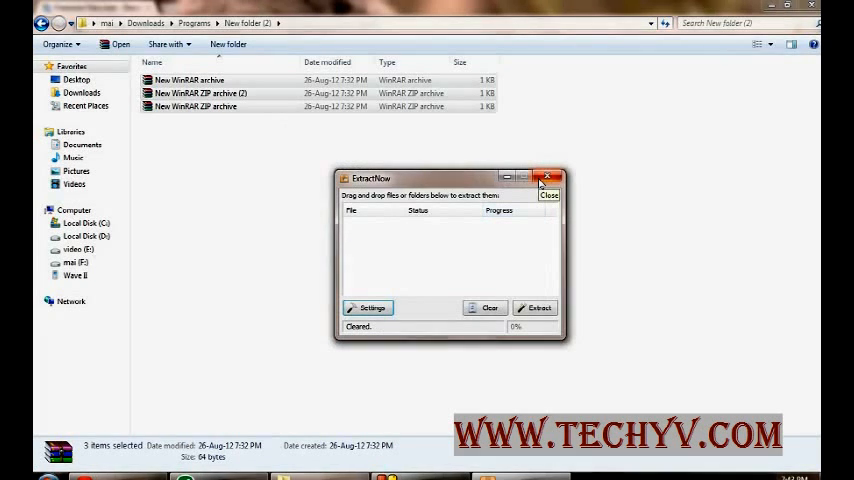